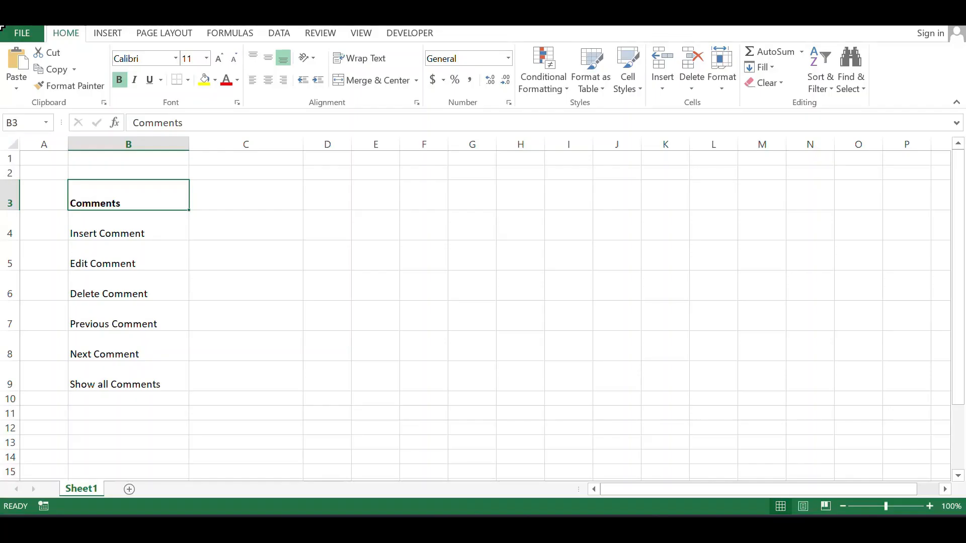
{"action": "mouse_move", "coordinate": [914, 225]}
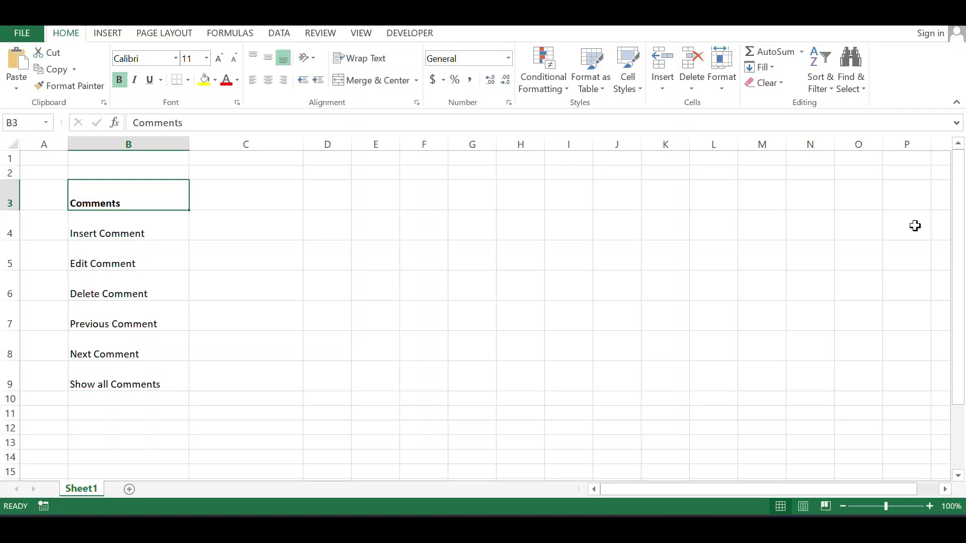
{"action": "mouse_move", "coordinate": [863, 249]}
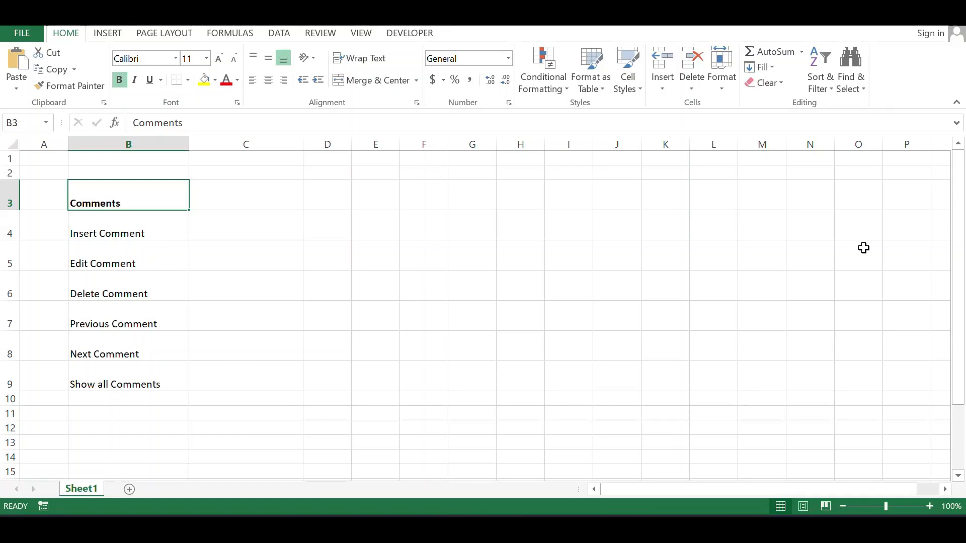
{"action": "mouse_move", "coordinate": [840, 288]}
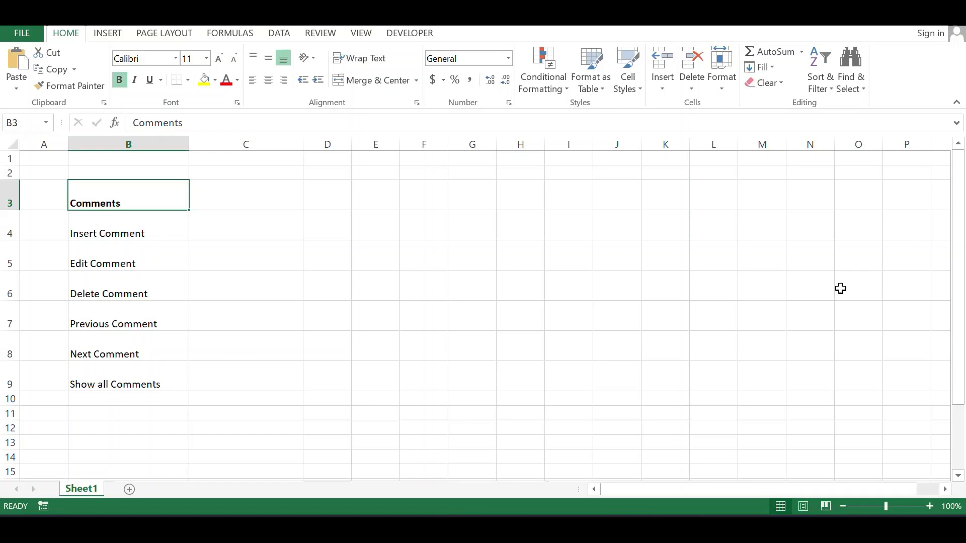
{"action": "mouse_move", "coordinate": [692, 241]}
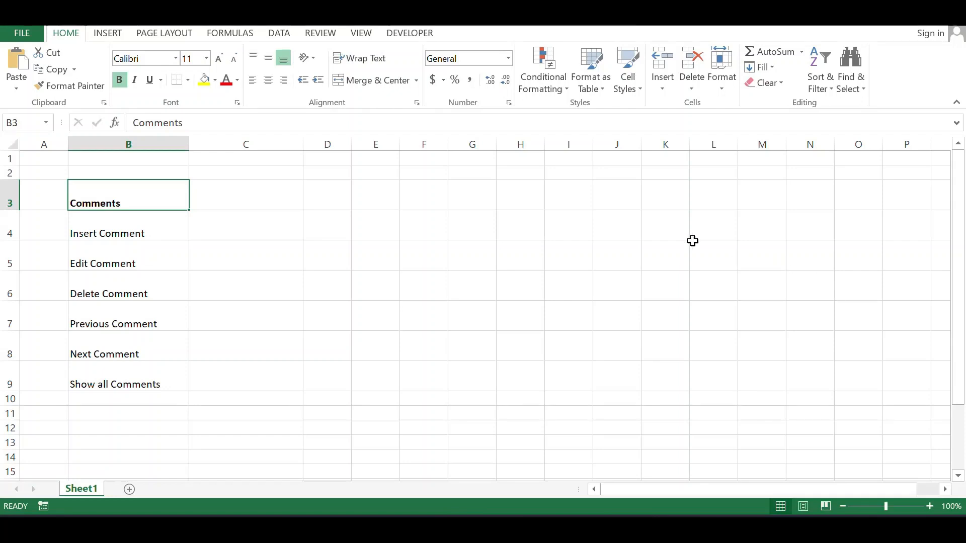
- Show the Review ribbon with its Comments group beside the list of comment operations
{"action": "left_click", "coordinate": [320, 32]}
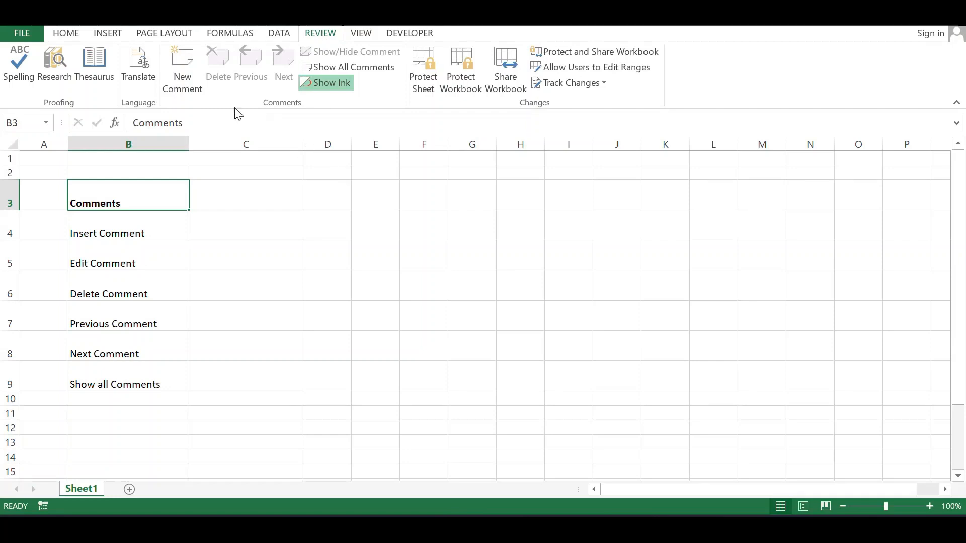
{"action": "mouse_move", "coordinate": [239, 78]}
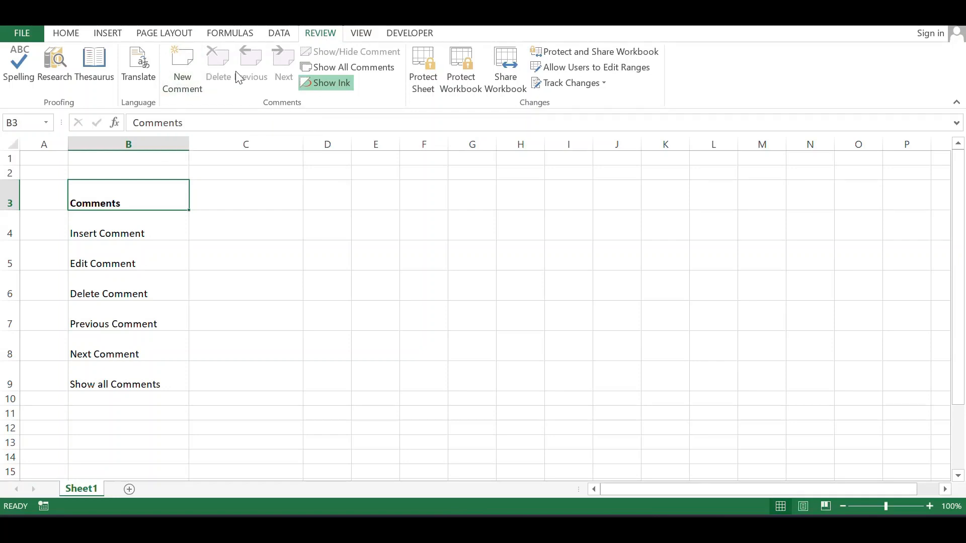
{"action": "mouse_move", "coordinate": [347, 67]}
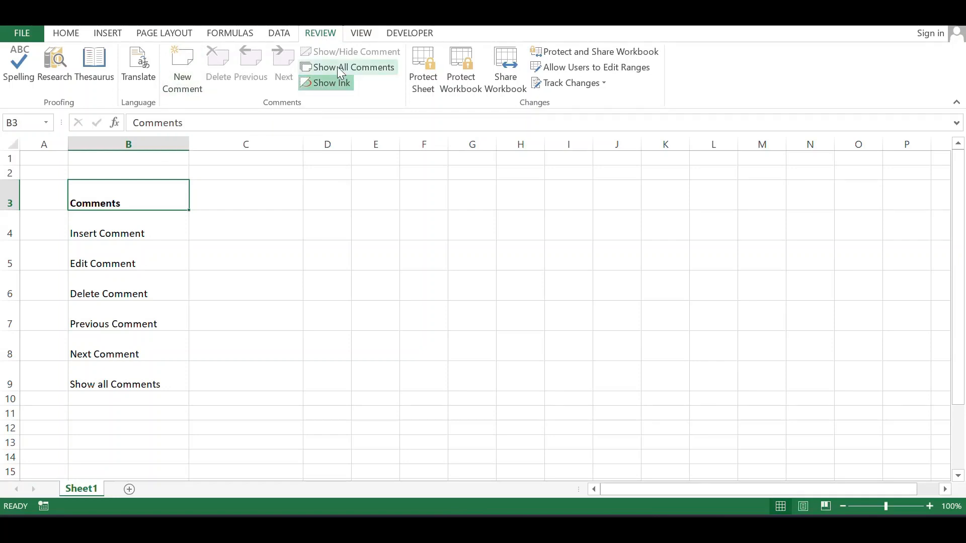
{"action": "mouse_move", "coordinate": [352, 68]}
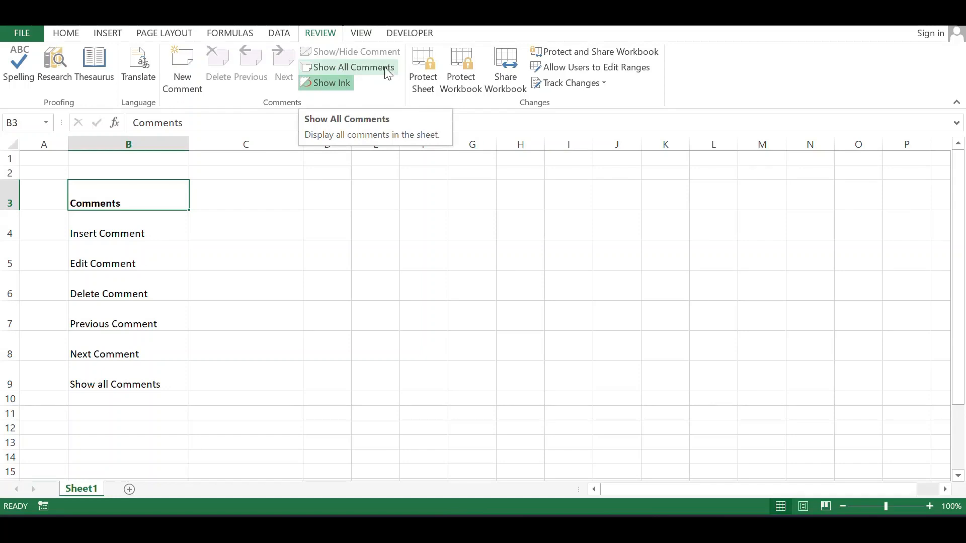
- Add a new comment reading 'insert comme' to cell B4, the Insert Comment row
{"action": "left_click", "coordinate": [127, 232]}
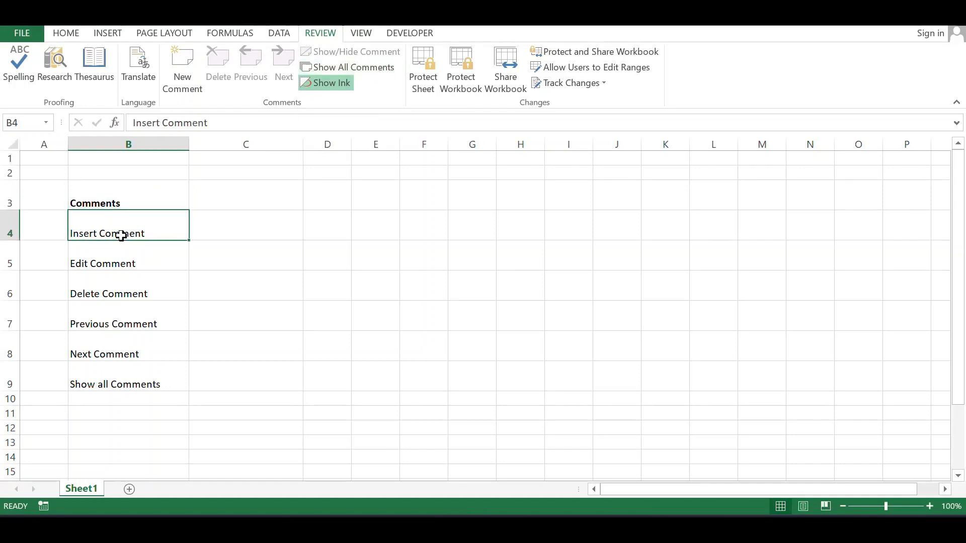
{"action": "mouse_move", "coordinate": [168, 225]}
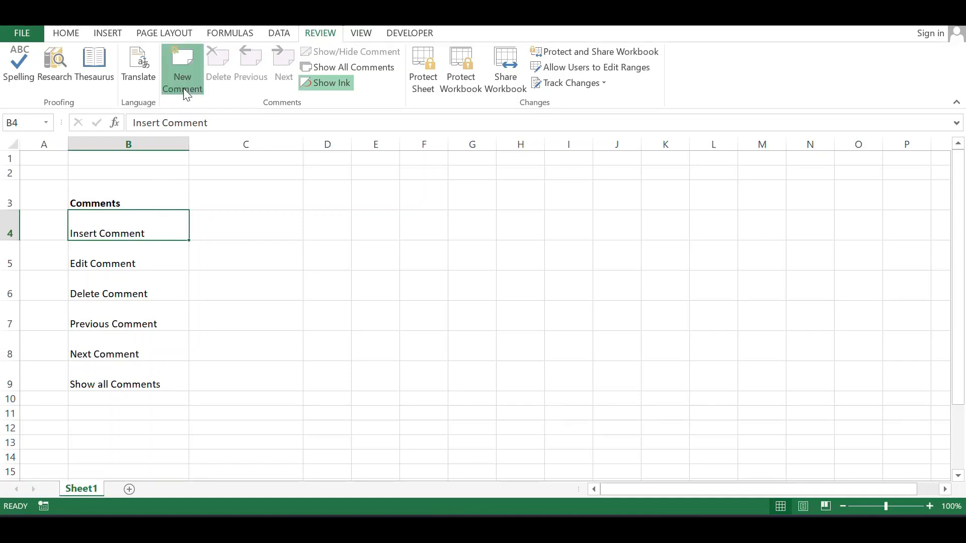
{"action": "left_click", "coordinate": [181, 67]}
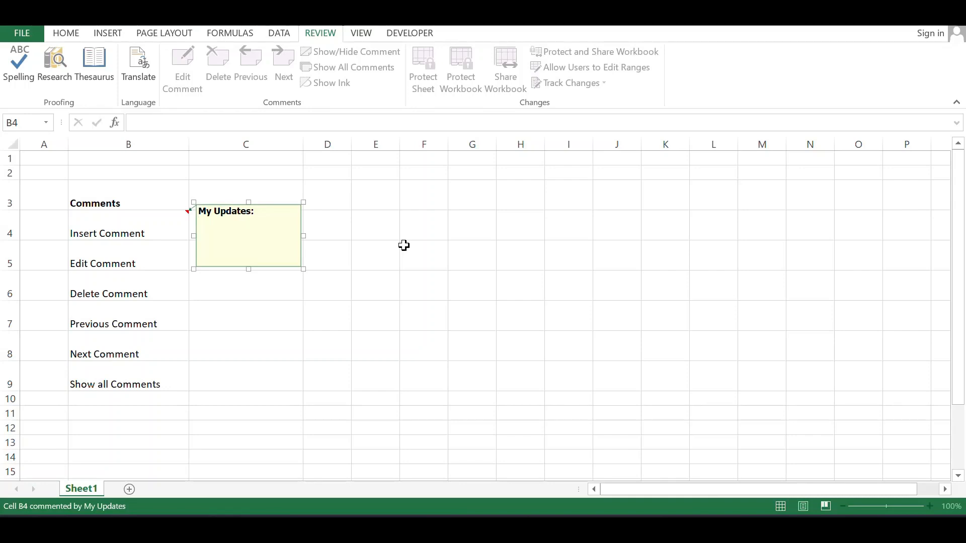
{"action": "type", "text": "ins"}
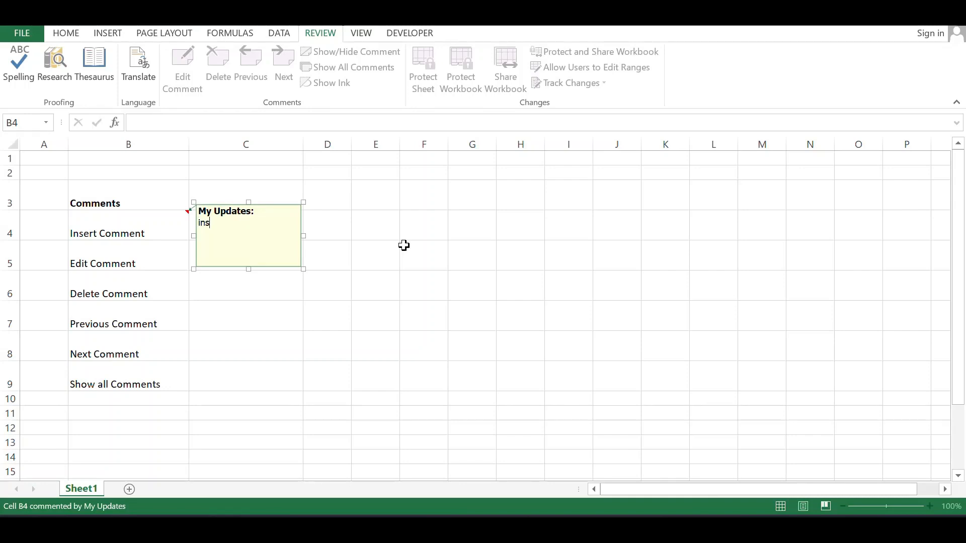
{"action": "type", "text": "ert"}
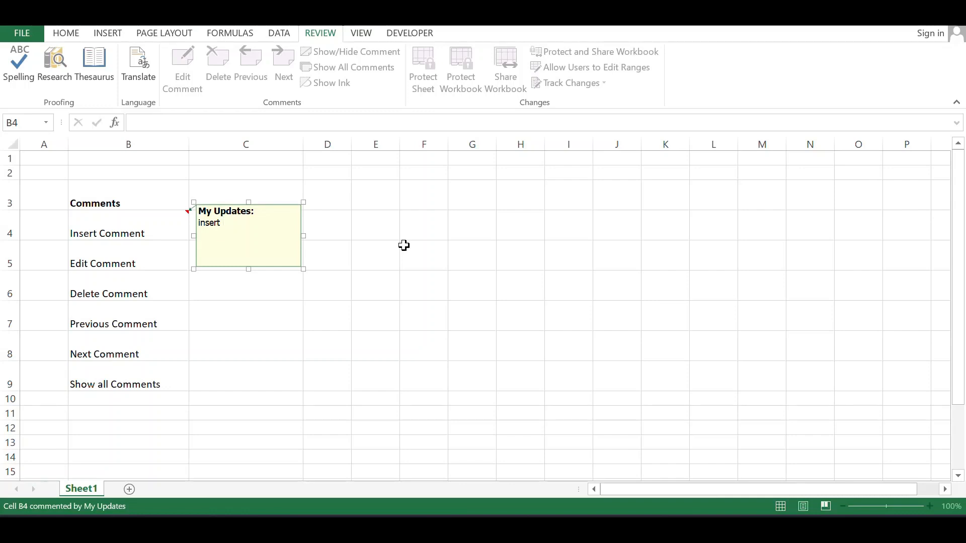
{"action": "type", "text": "comme"}
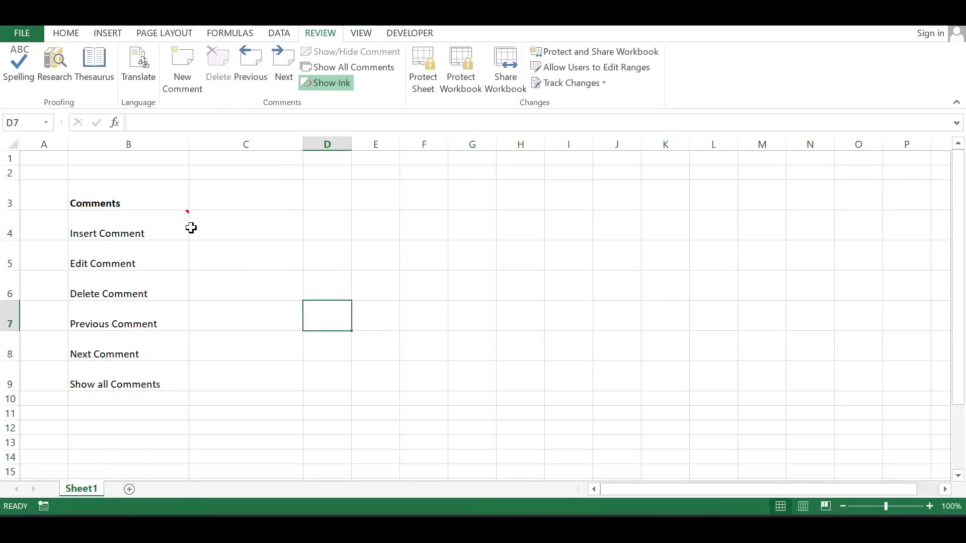
{"action": "mouse_move", "coordinate": [188, 212]}
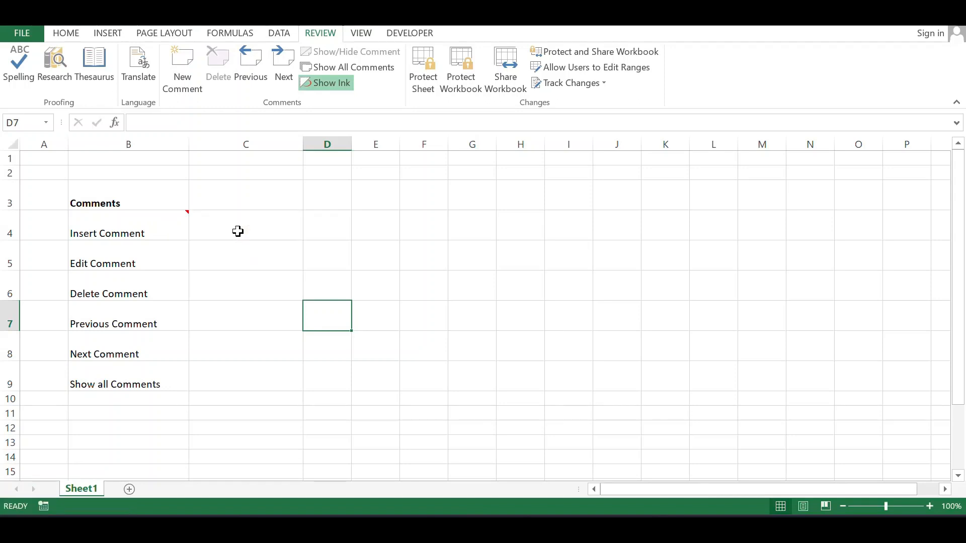
{"action": "mouse_move", "coordinate": [212, 232]}
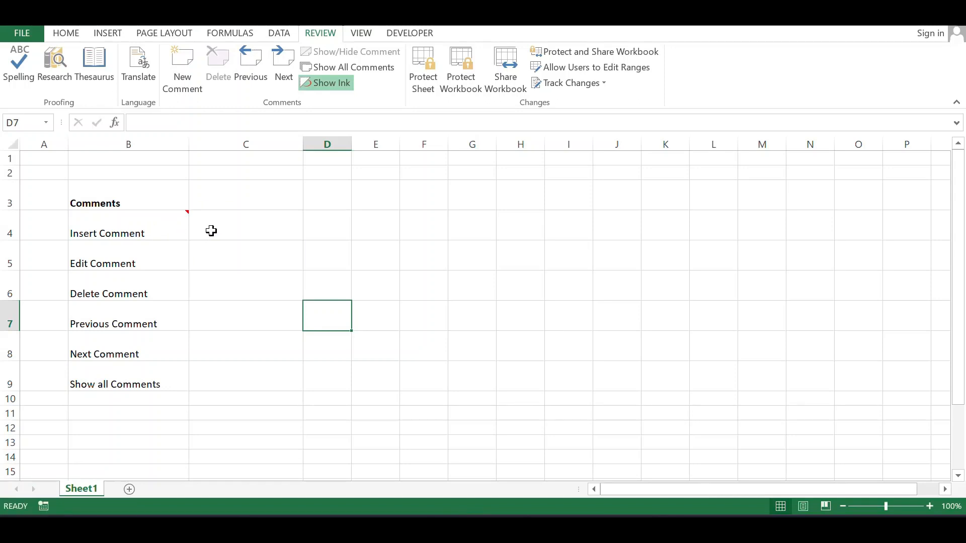
- Edit B4's comment to add a second line reading 'edit comm', then leave the comment
{"action": "left_click", "coordinate": [128, 263]}
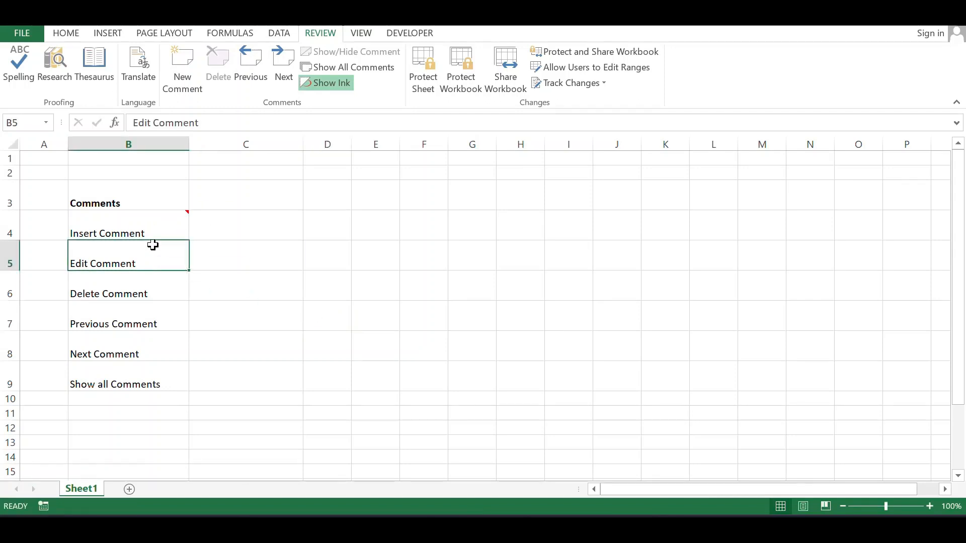
{"action": "mouse_move", "coordinate": [141, 232]}
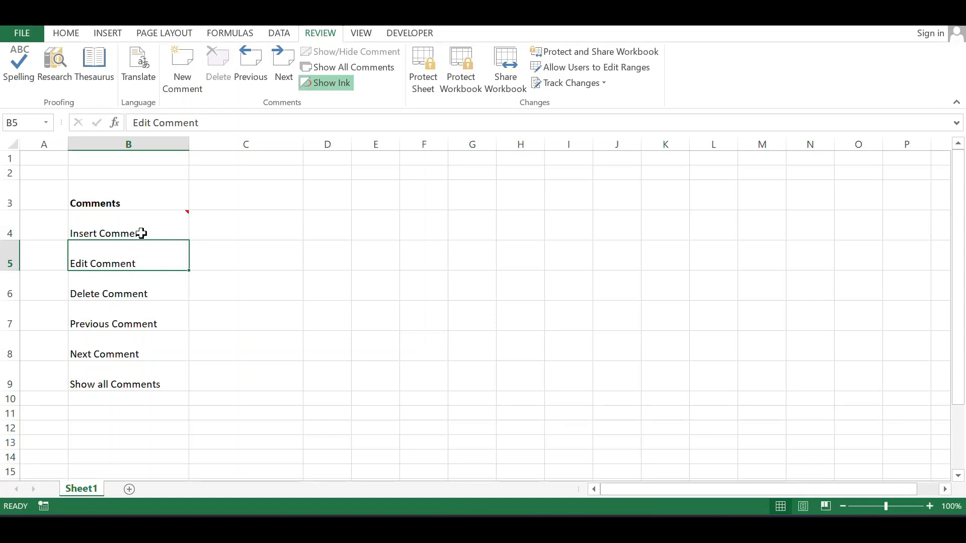
{"action": "left_click", "coordinate": [127, 232]}
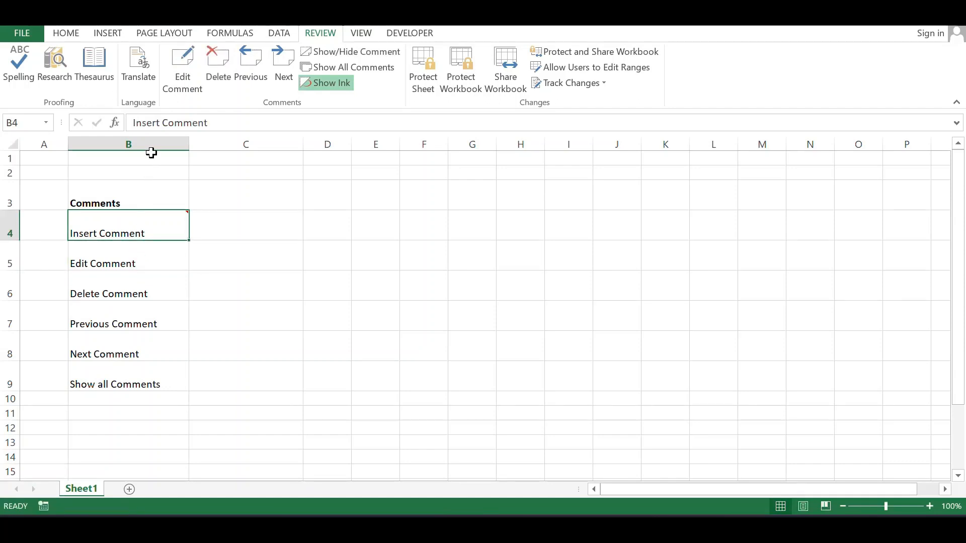
{"action": "mouse_move", "coordinate": [182, 61]}
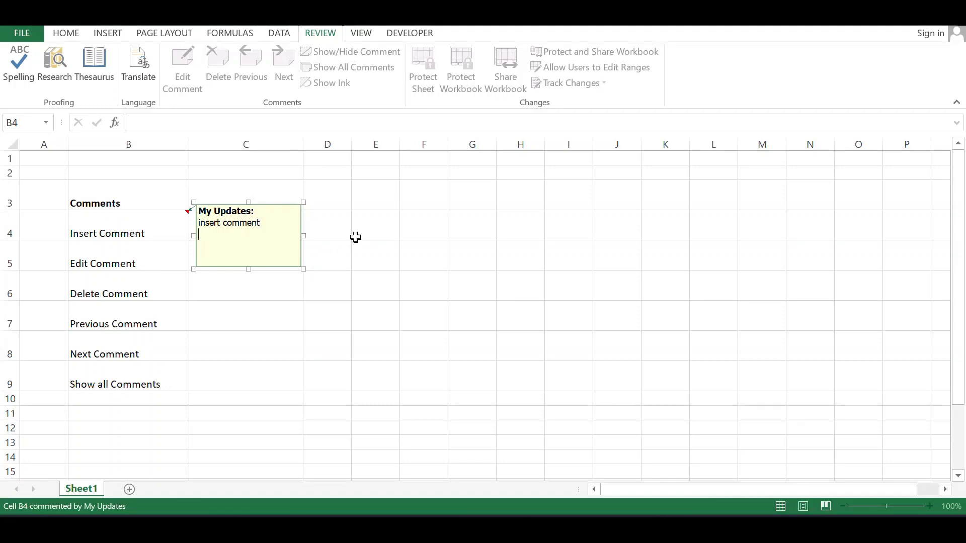
{"action": "type", "text": "edit"}
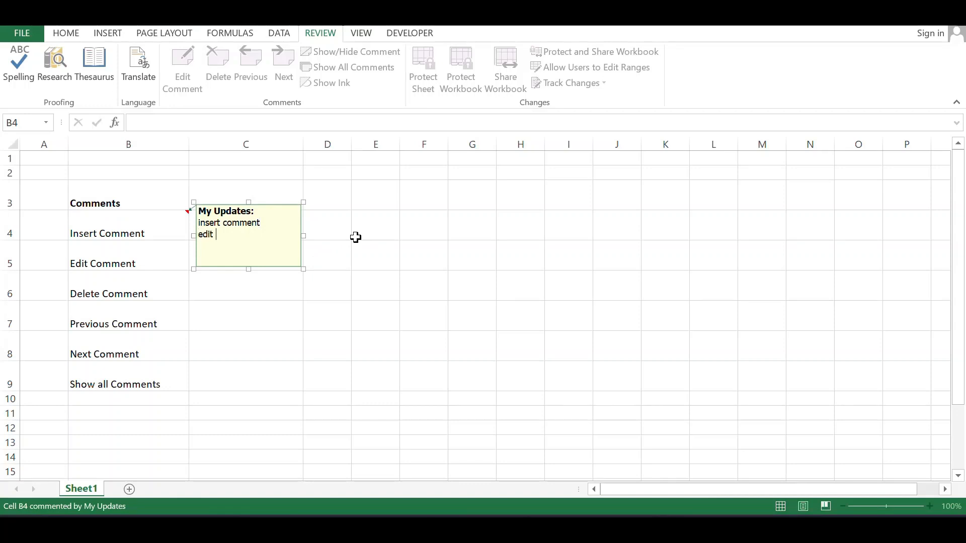
{"action": "type", "text": "comment"}
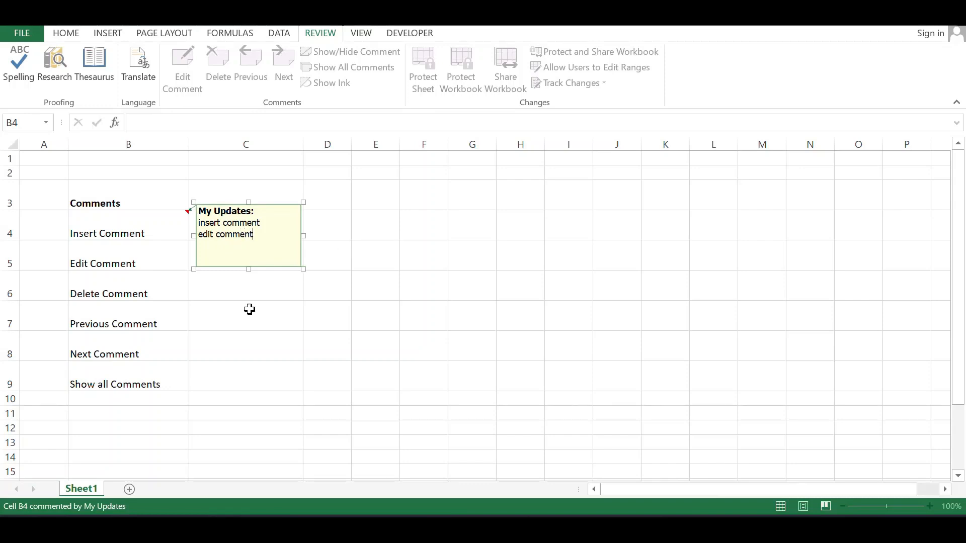
{"action": "left_click", "coordinate": [128, 293]}
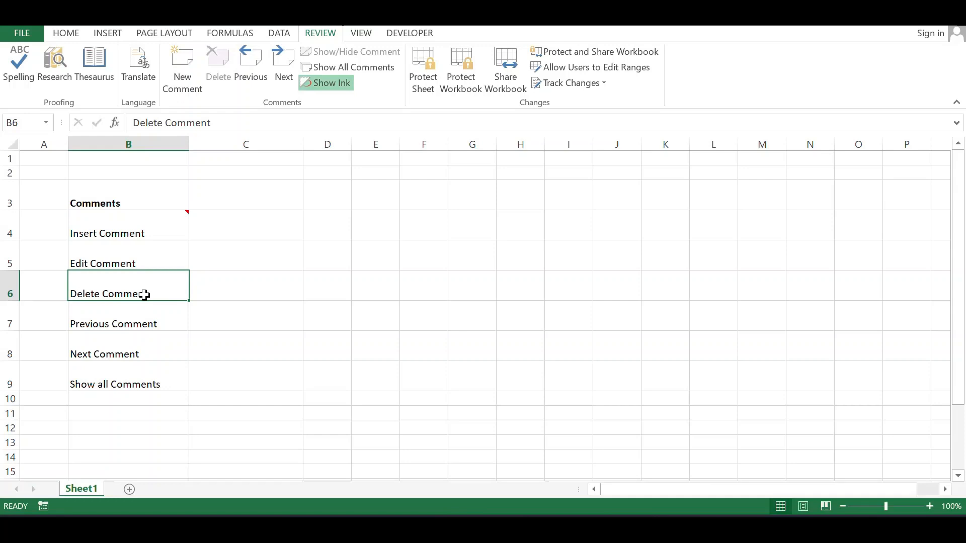
- Delete the comment on cell B4 via Review > Delete, leaving the sheet without comments
{"action": "left_click", "coordinate": [128, 233]}
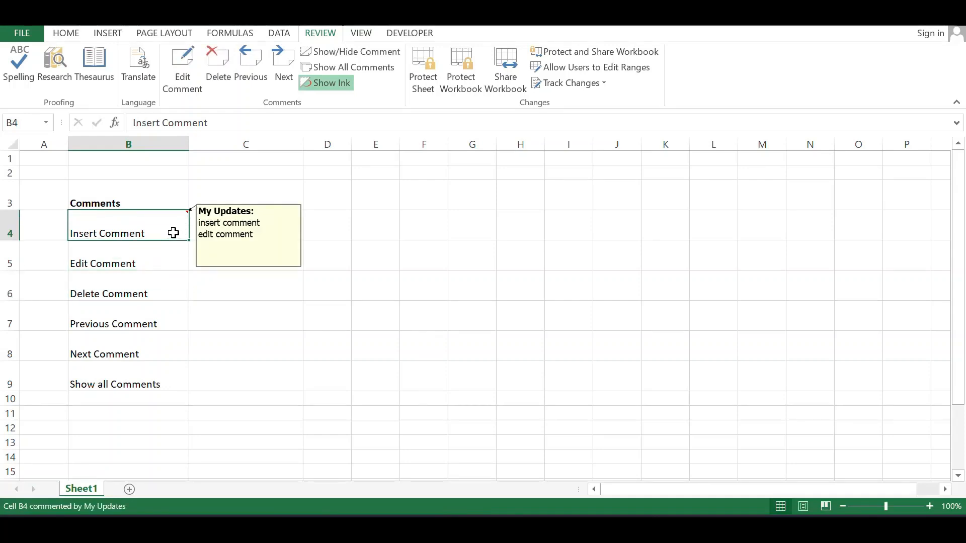
{"action": "left_click", "coordinate": [218, 61]}
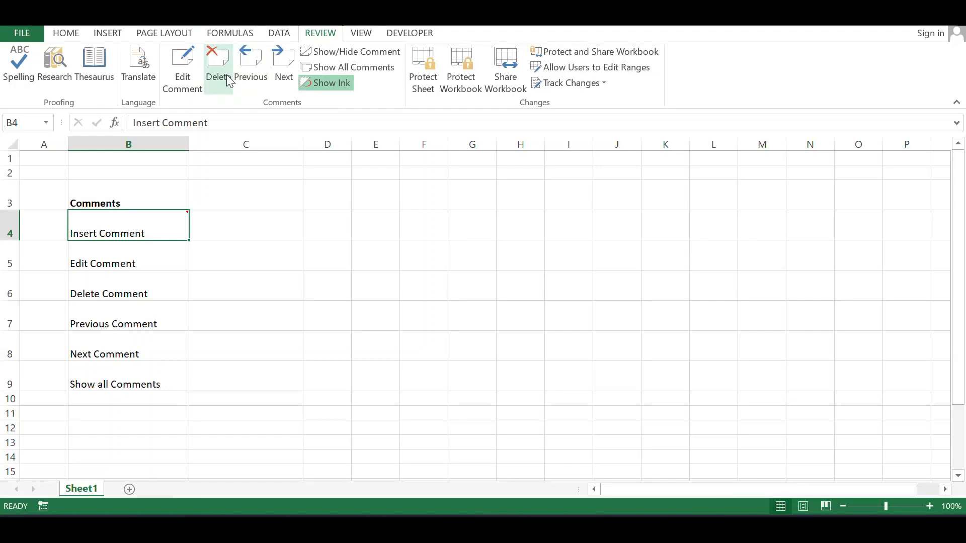
{"action": "left_click", "coordinate": [218, 68]}
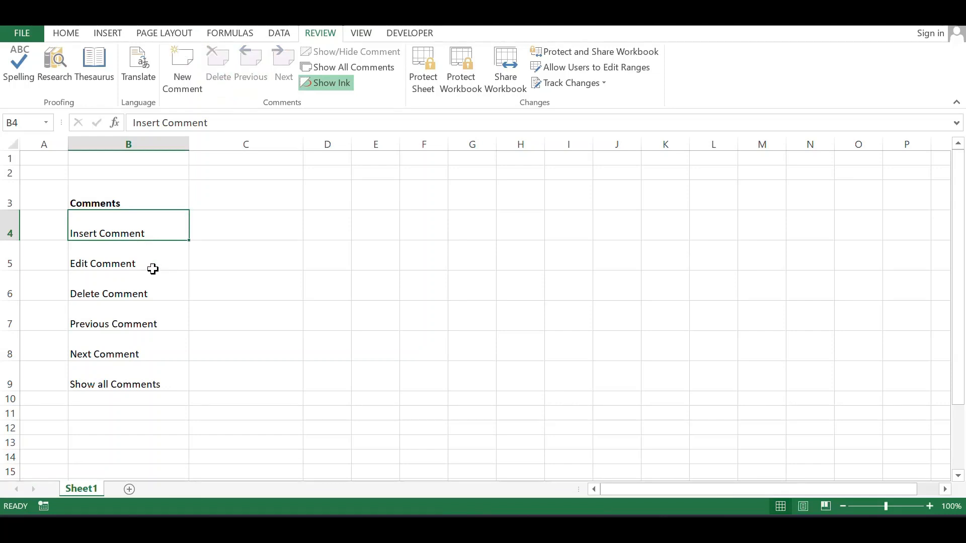
{"action": "mouse_move", "coordinate": [174, 323]}
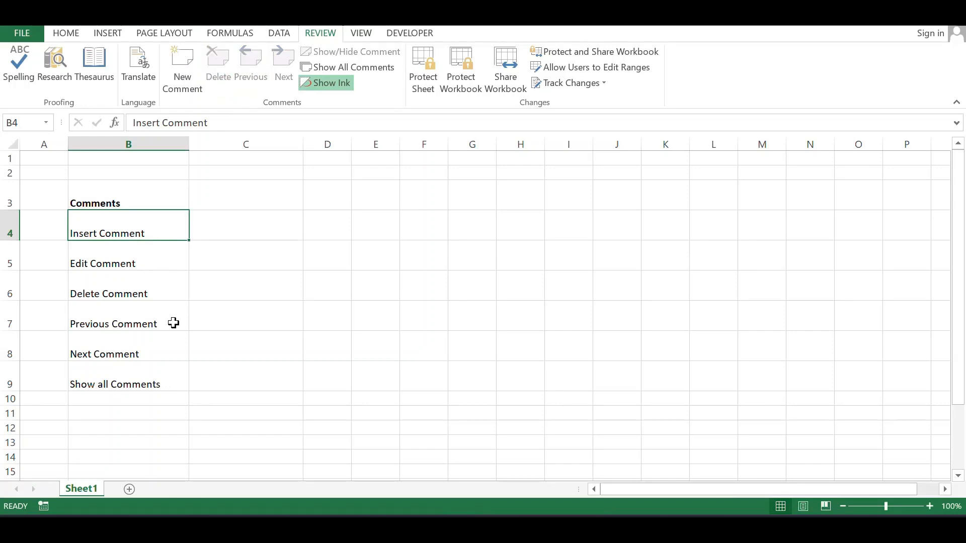
{"action": "left_click", "coordinate": [127, 353]}
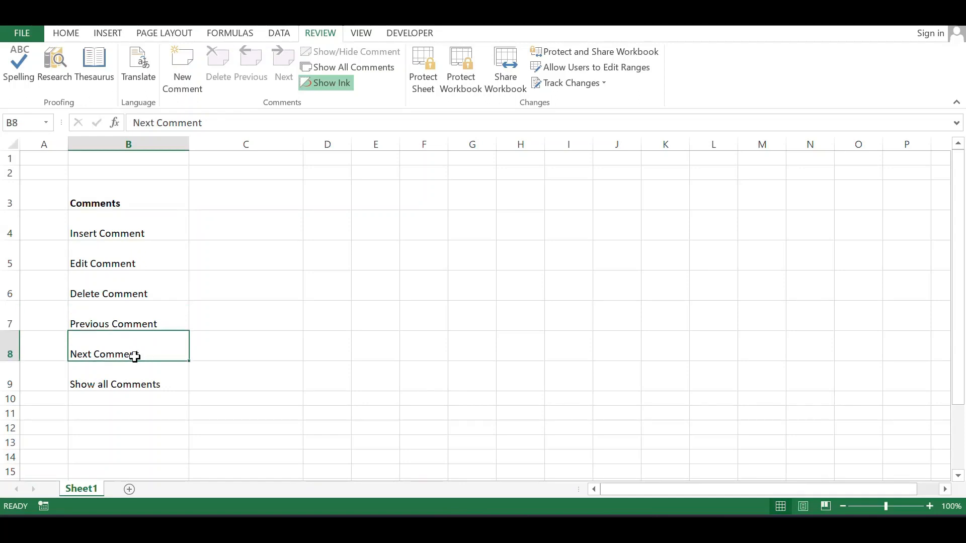
- Attach a new comment reading 'comment' to cell B4
{"action": "left_click", "coordinate": [127, 232]}
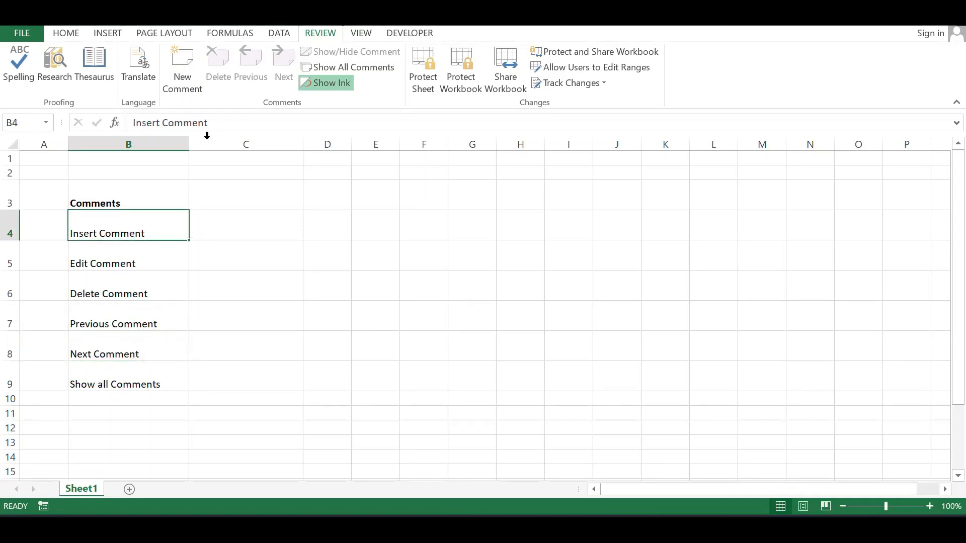
{"action": "left_click", "coordinate": [182, 64]}
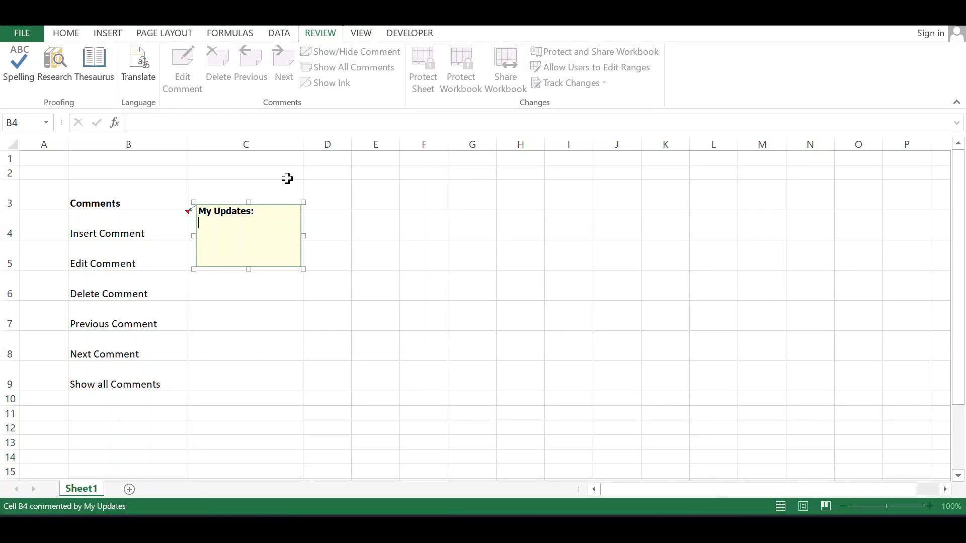
{"action": "type", "text": "comme"}
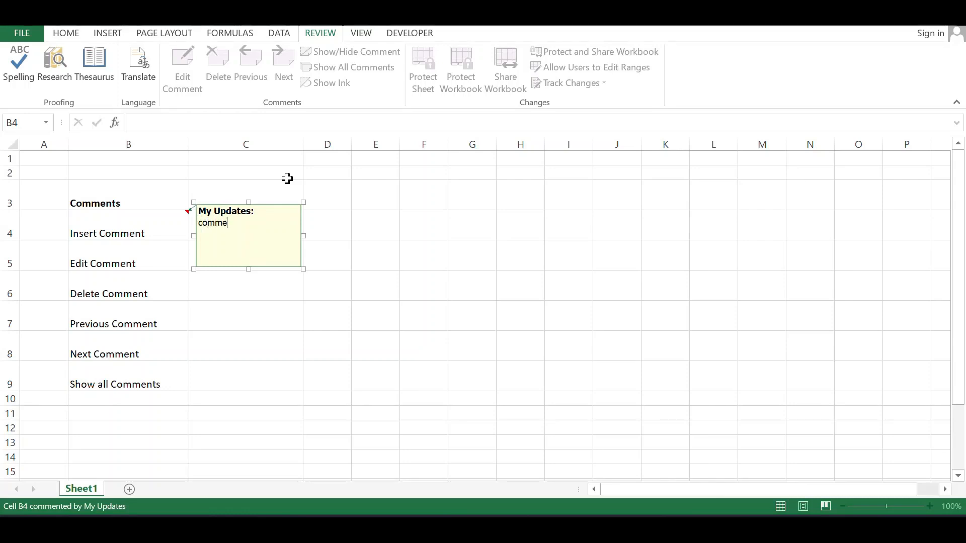
{"action": "type", "text": "nt"}
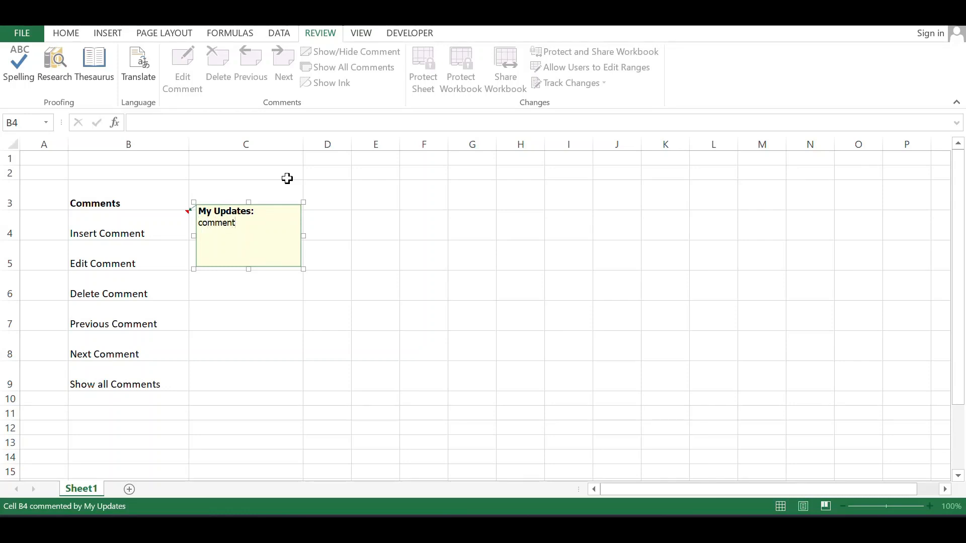
- Attach a second comment reading 'comment2' to cell B6, the Delete Comment row
{"action": "left_click", "coordinate": [128, 292]}
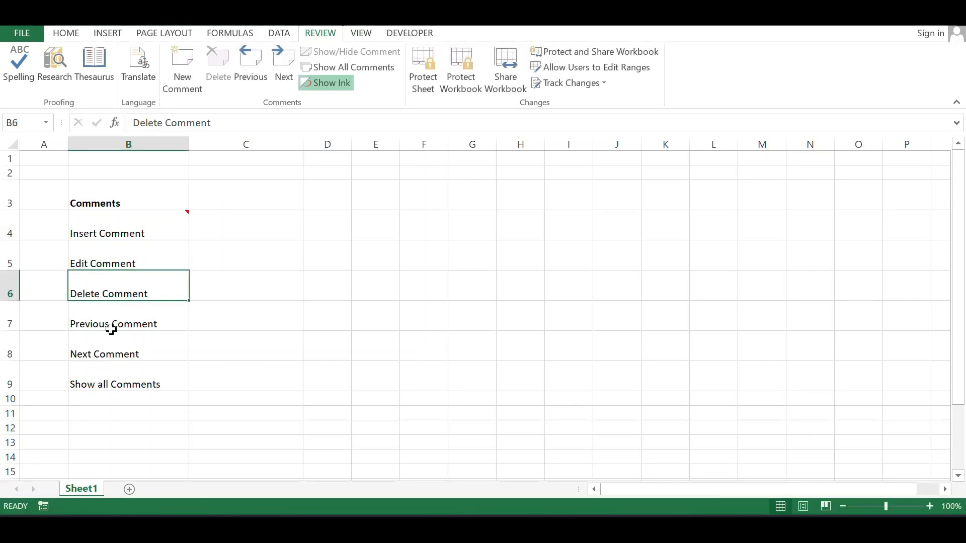
{"action": "left_click", "coordinate": [181, 68]}
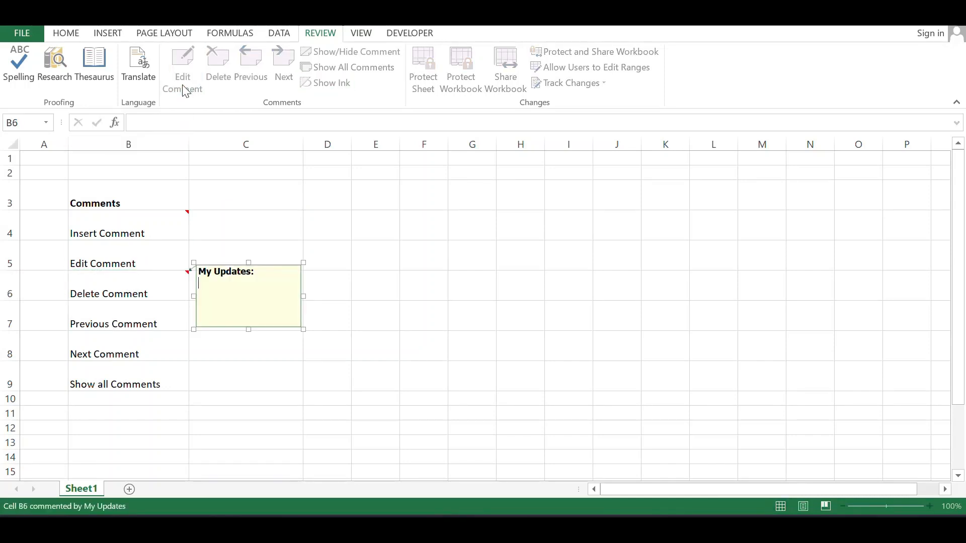
{"action": "type", "text": "ci"}
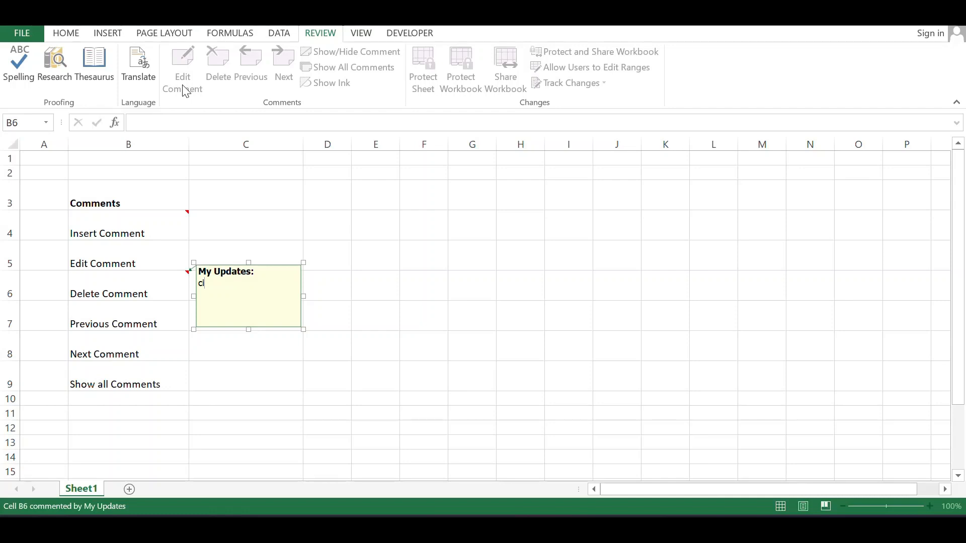
{"action": "type", "text": "commen"}
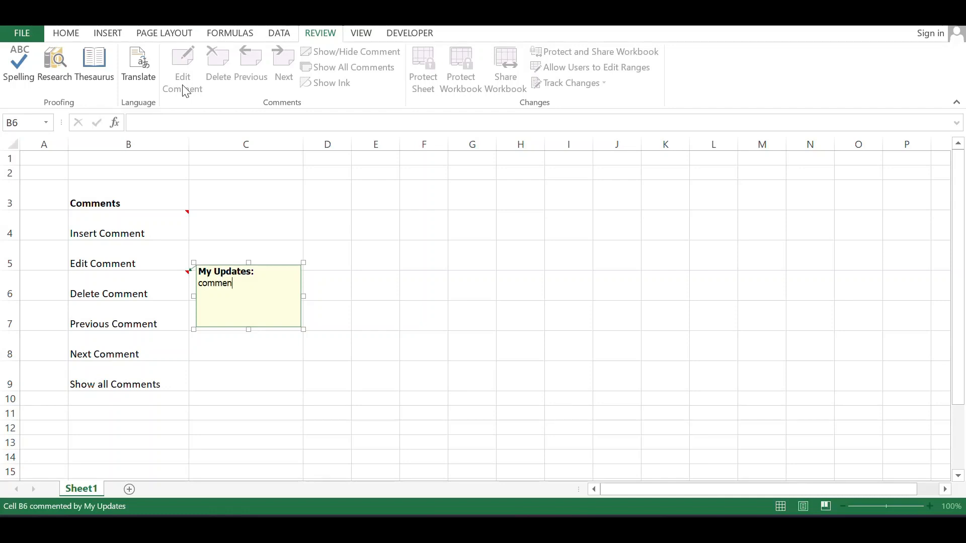
{"action": "type", "text": "2"}
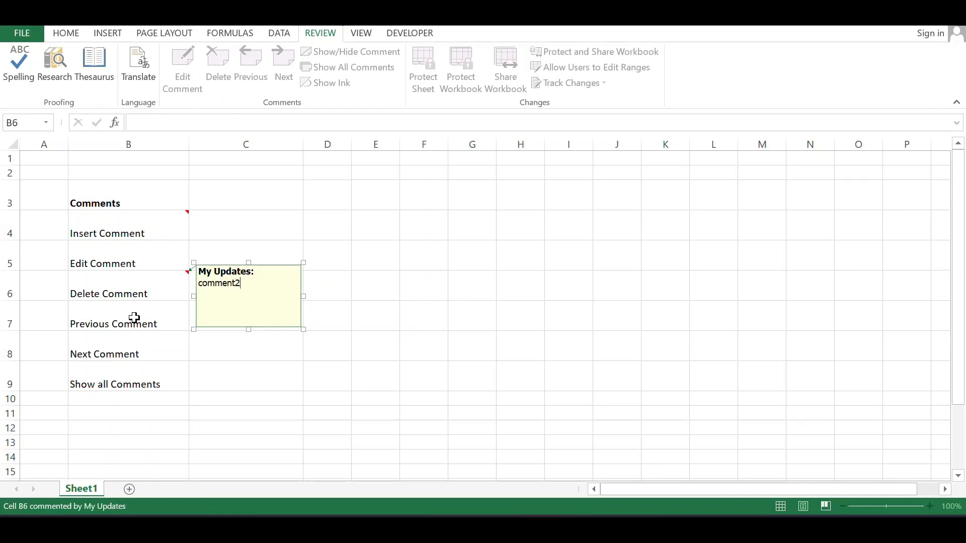
- Step backward with Previous through the comments from B6 to B4
{"action": "left_click", "coordinate": [128, 322]}
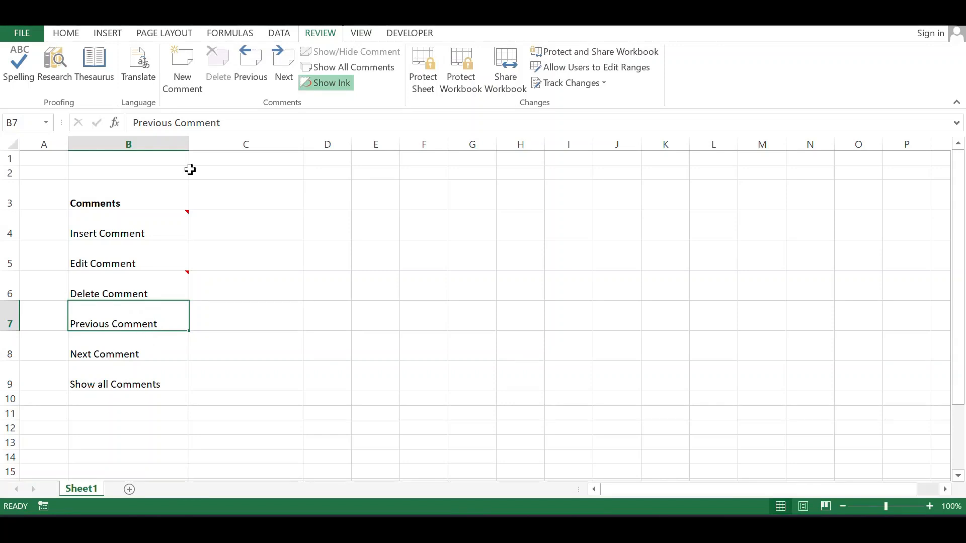
{"action": "left_click", "coordinate": [250, 62]}
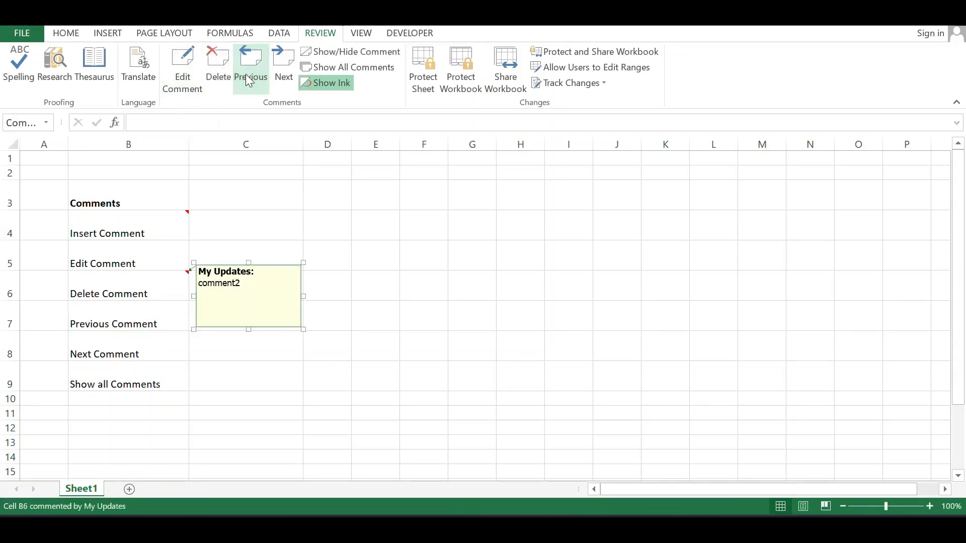
{"action": "mouse_move", "coordinate": [242, 119]}
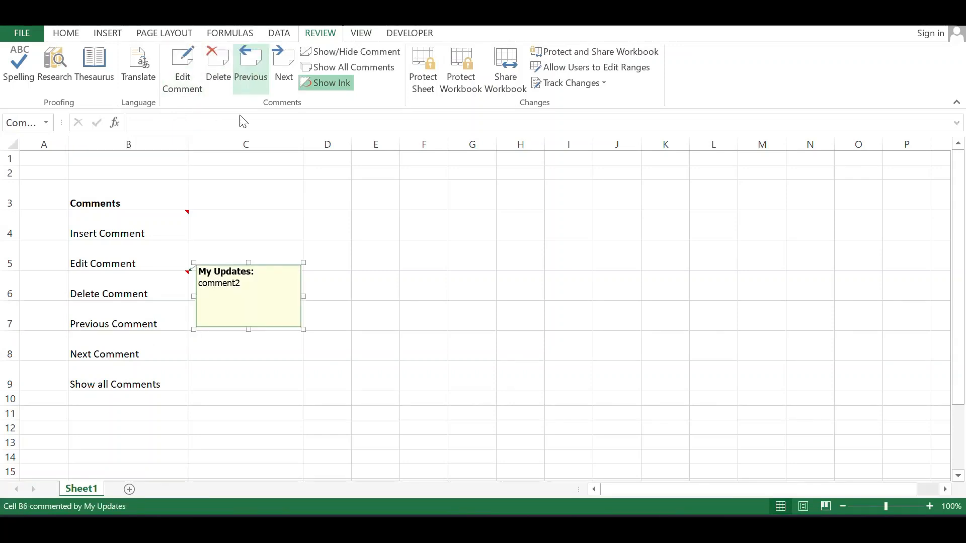
{"action": "left_click", "coordinate": [250, 64]}
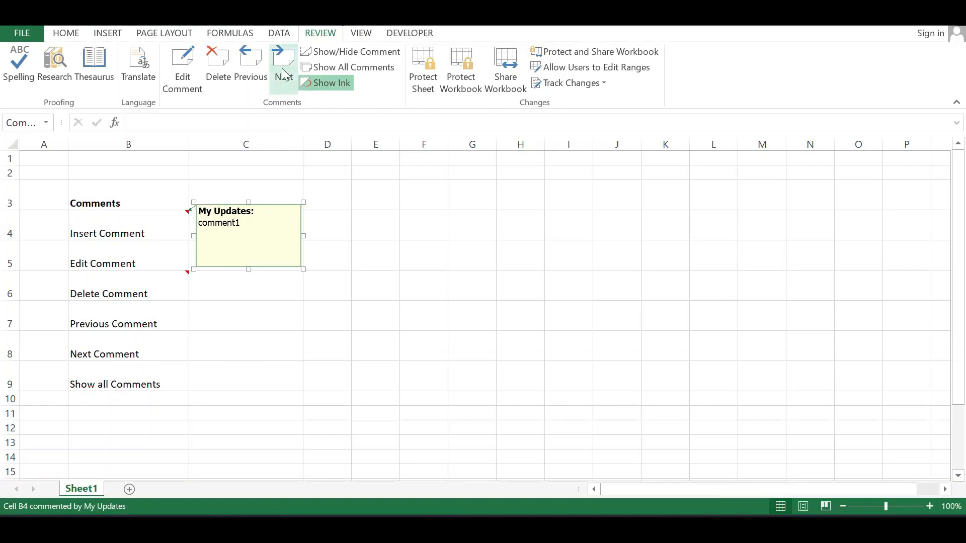
- Step forward with Next past B6's comment2, cancelling the restart-from-beginning prompt
{"action": "left_click", "coordinate": [282, 66]}
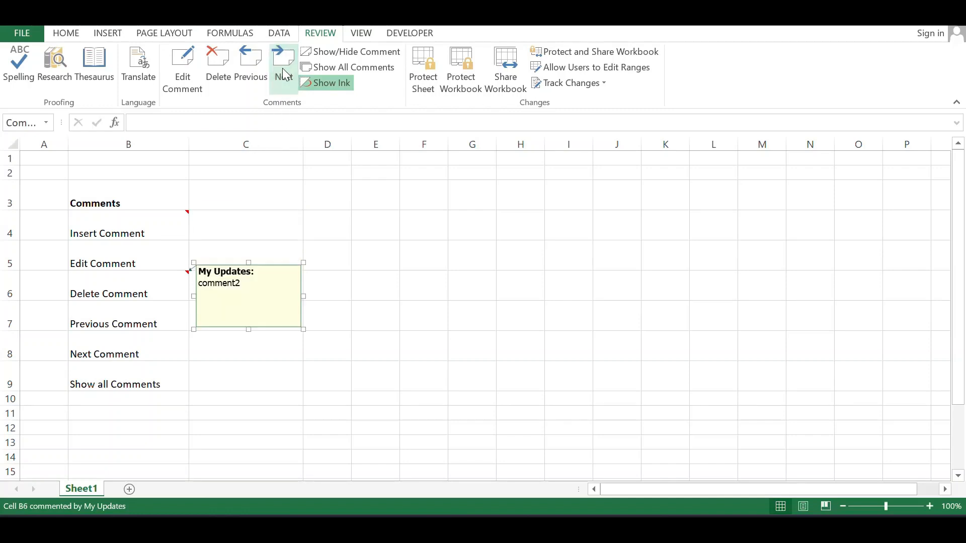
{"action": "left_click", "coordinate": [282, 67]}
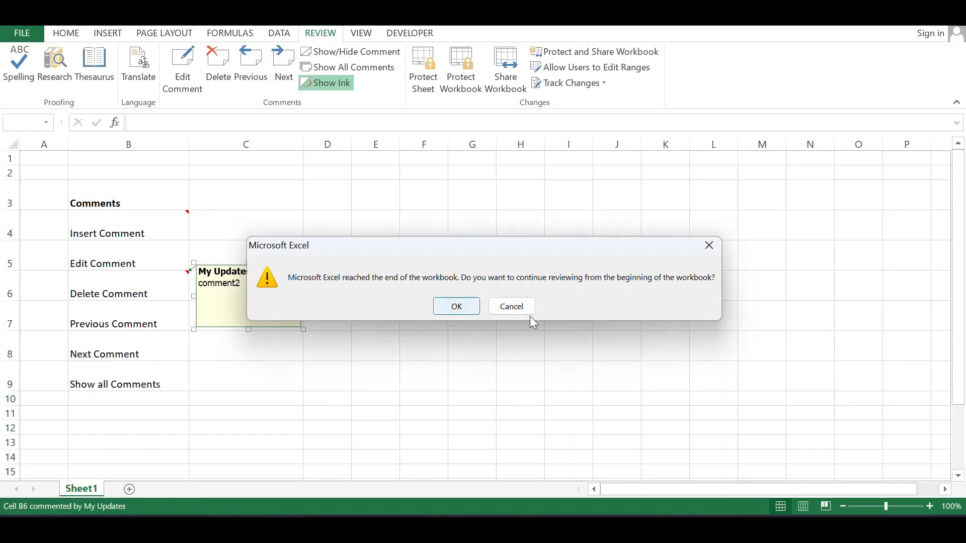
{"action": "mouse_move", "coordinate": [511, 306]}
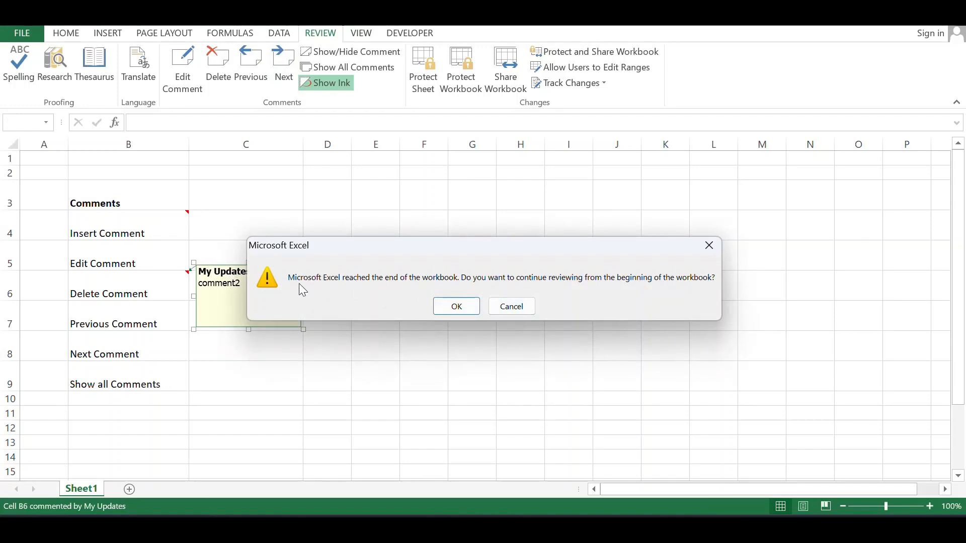
{"action": "mouse_move", "coordinate": [440, 291]}
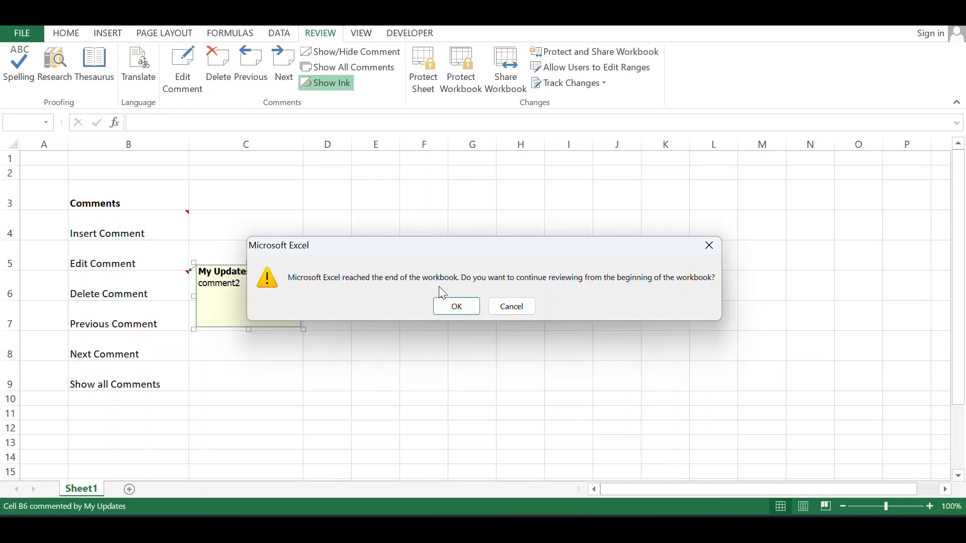
{"action": "left_click", "coordinate": [456, 306]}
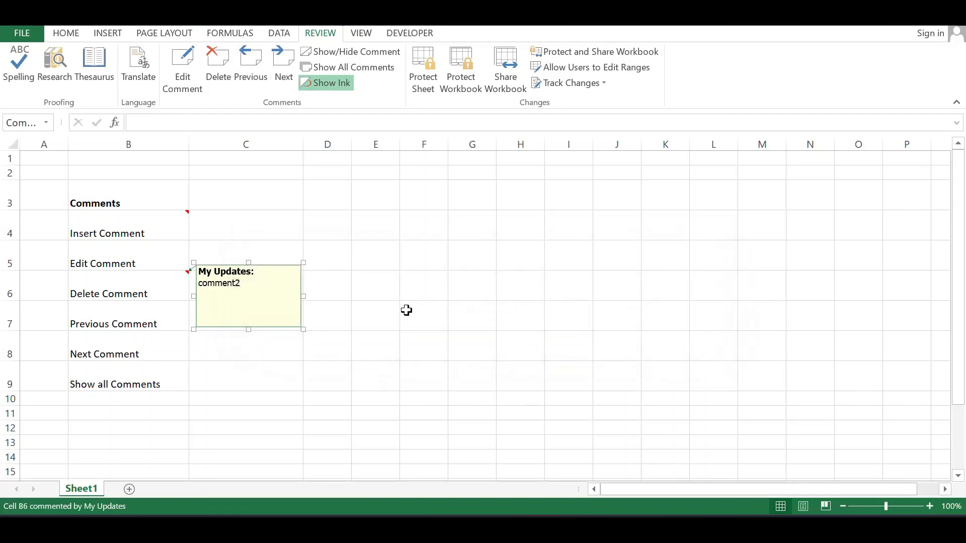
- Show all comments on the sheet at once, then hide them again leaving only indicators
{"action": "left_click", "coordinate": [114, 384]}
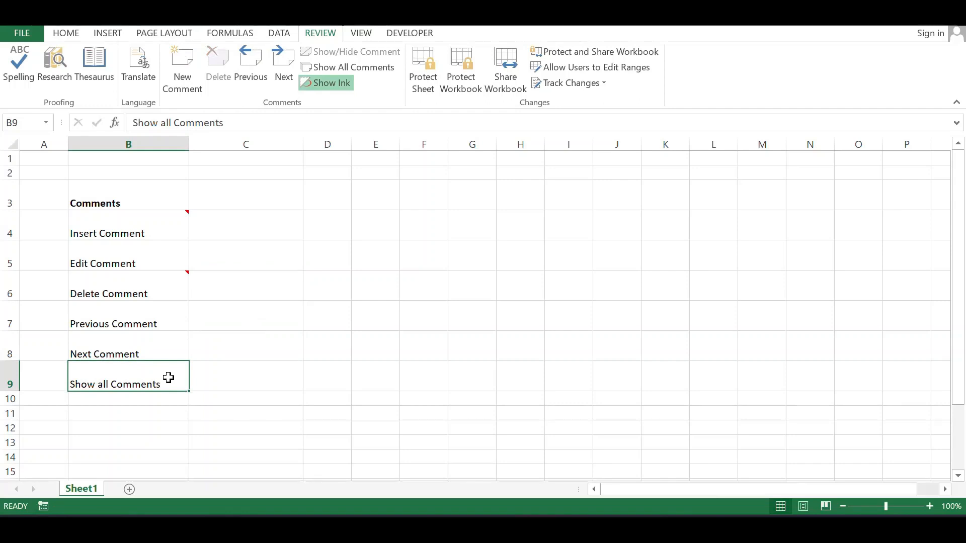
{"action": "mouse_move", "coordinate": [209, 352]}
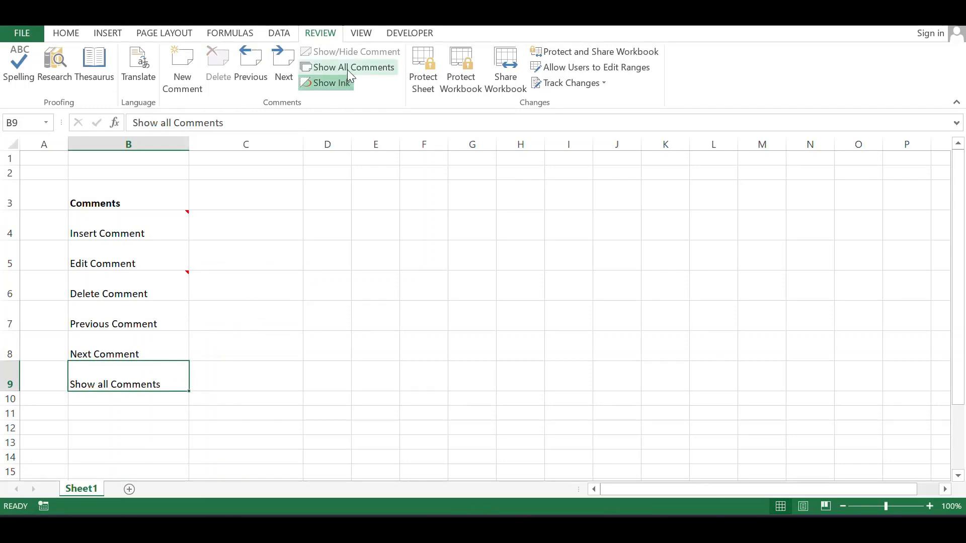
{"action": "left_click", "coordinate": [348, 68]}
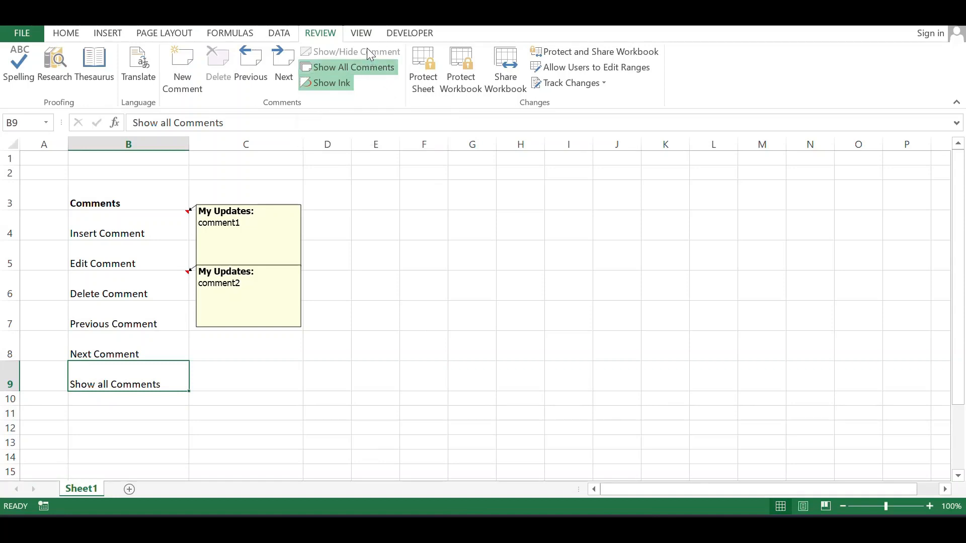
{"action": "left_click", "coordinate": [347, 68]}
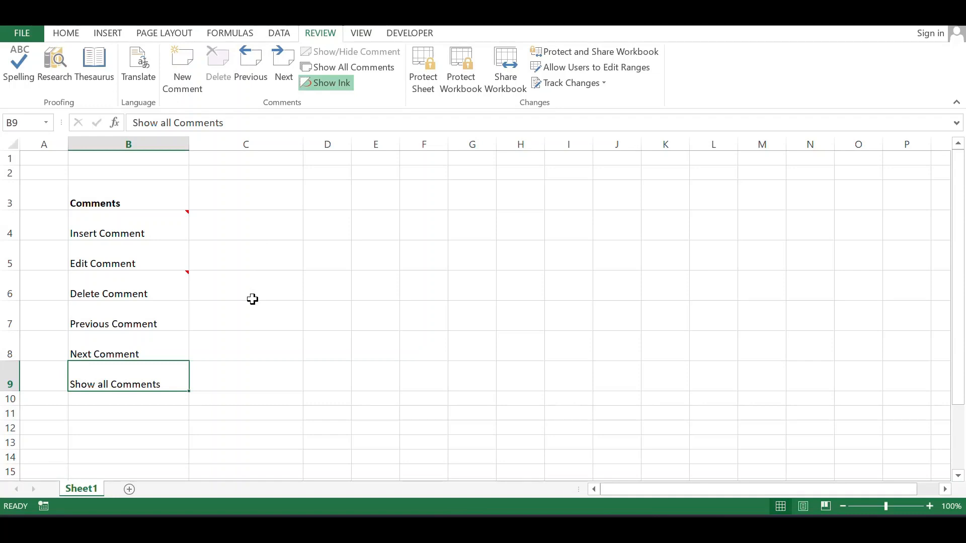
{"action": "mouse_move", "coordinate": [238, 277]}
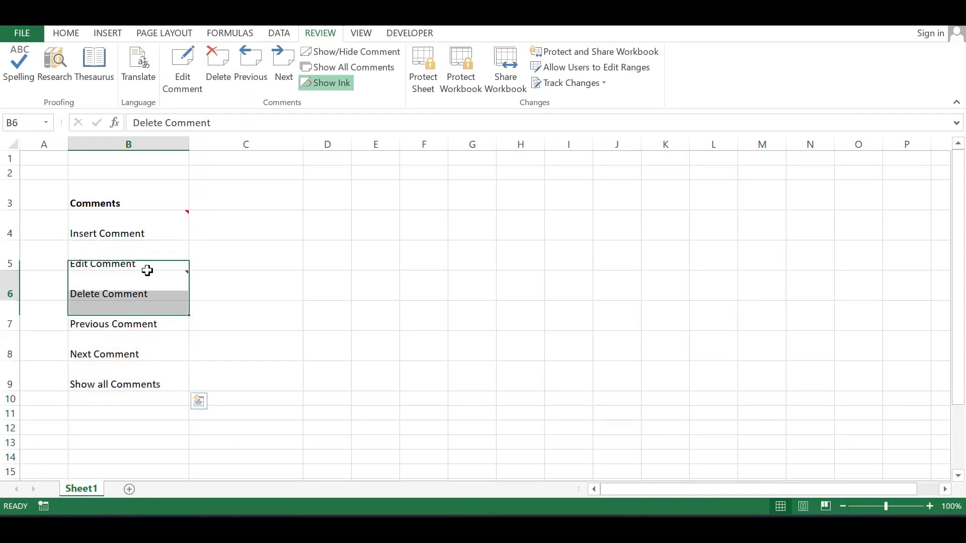
{"action": "left_click", "coordinate": [128, 233]}
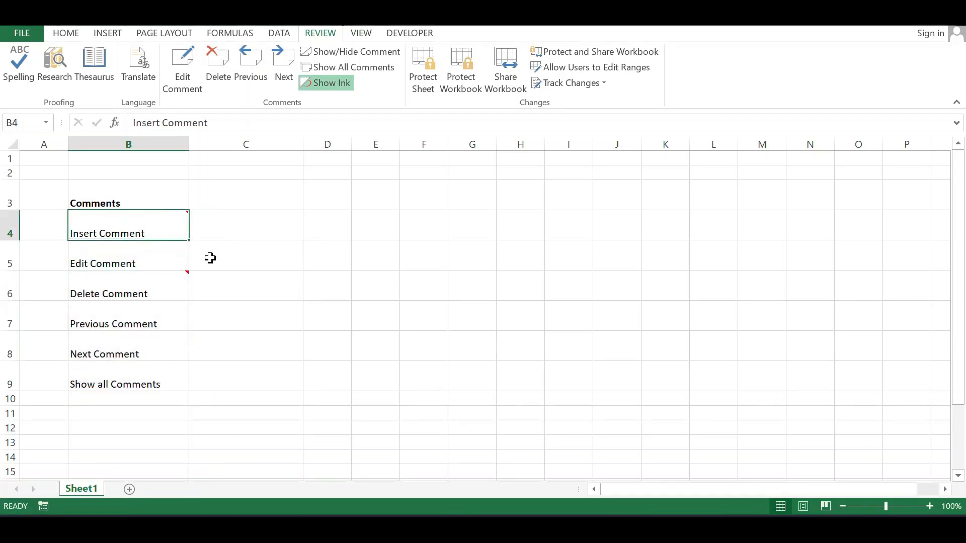
{"action": "mouse_move", "coordinate": [228, 272]}
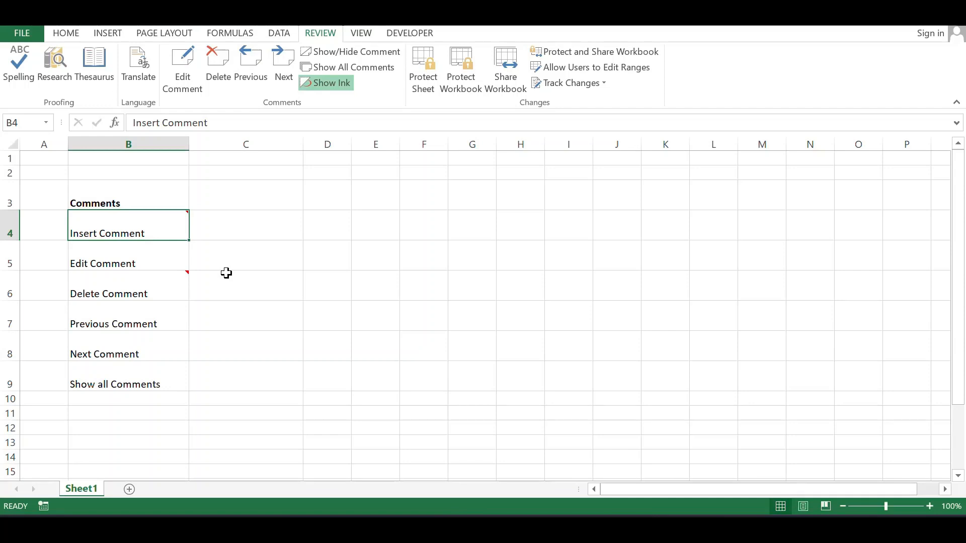
{"action": "mouse_move", "coordinate": [220, 277]}
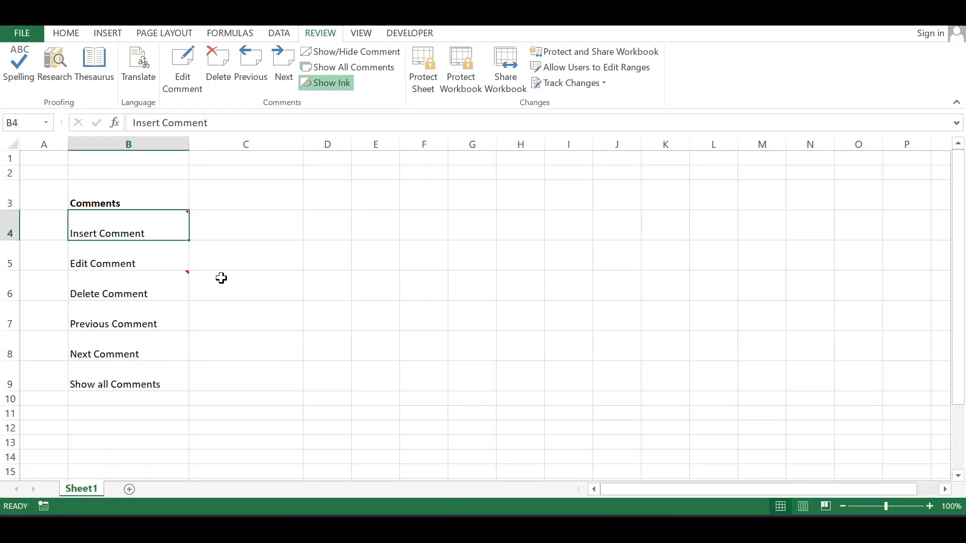